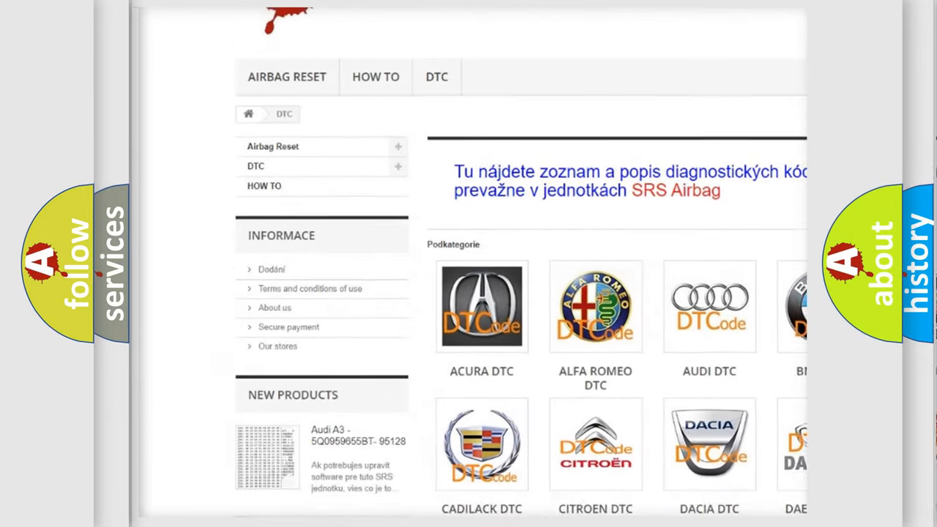
{"action": "scroll", "scroll_direction": "down", "scroll_amount": 3}
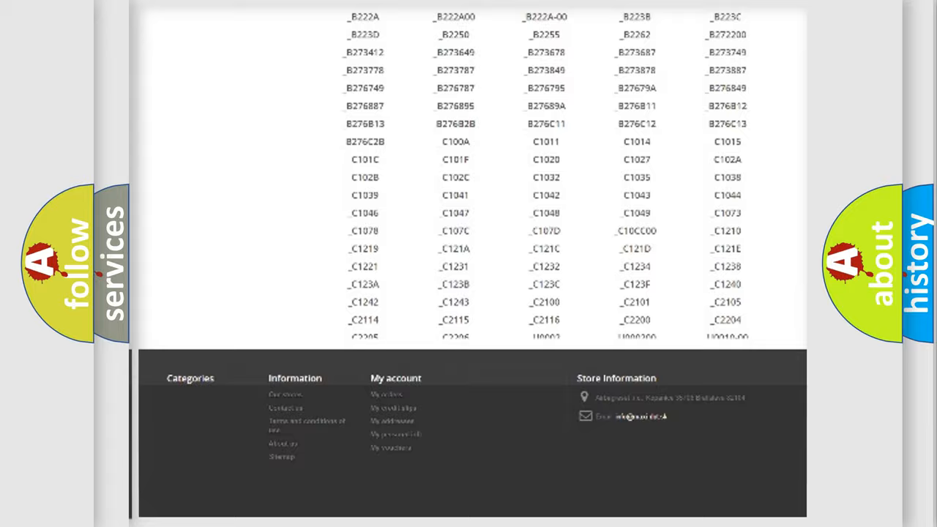
{"action": "scroll", "scroll_direction": "up", "scroll_amount": 3}
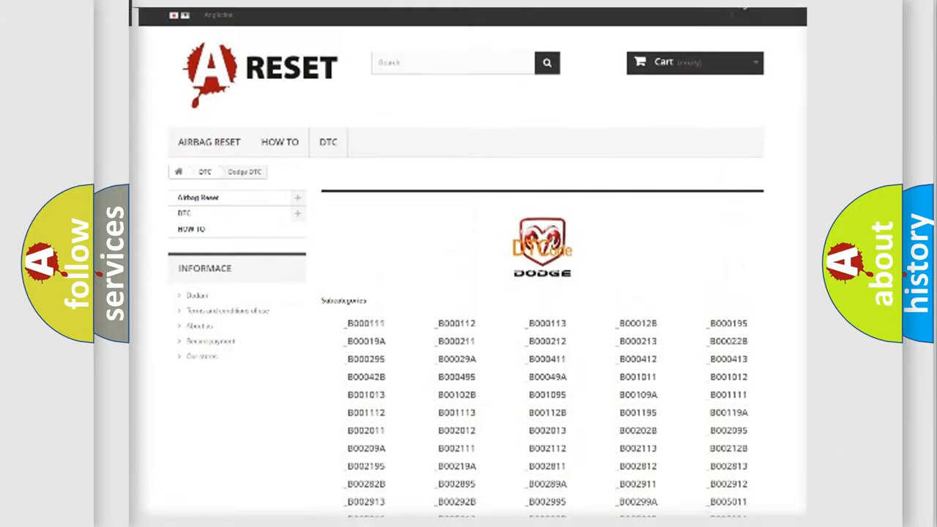